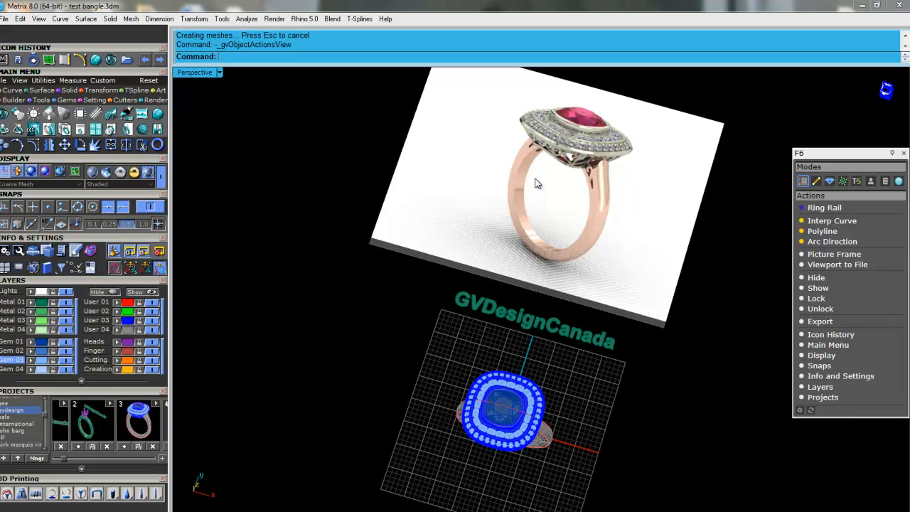
pyautogui.moveTo(558, 349)
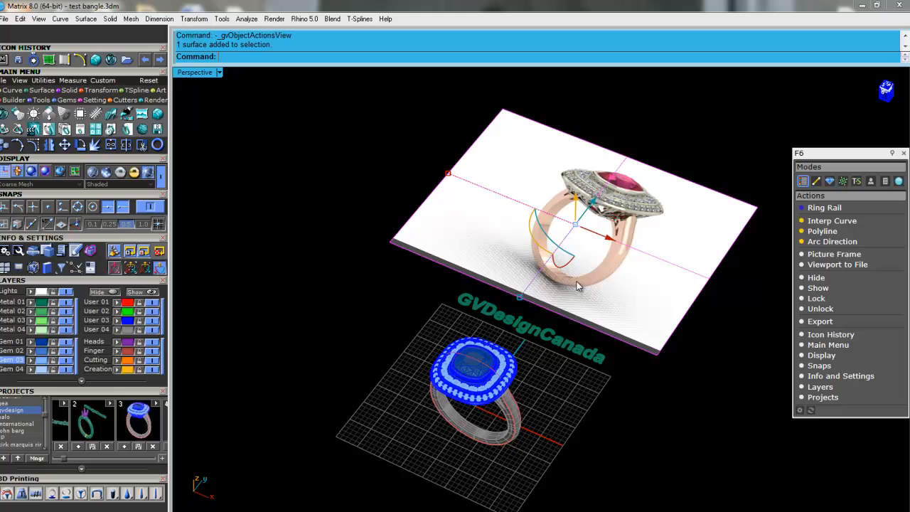
# Delete the reference render picture plane, leaving only the halo ring wireframe.
pyautogui.press('Delete')
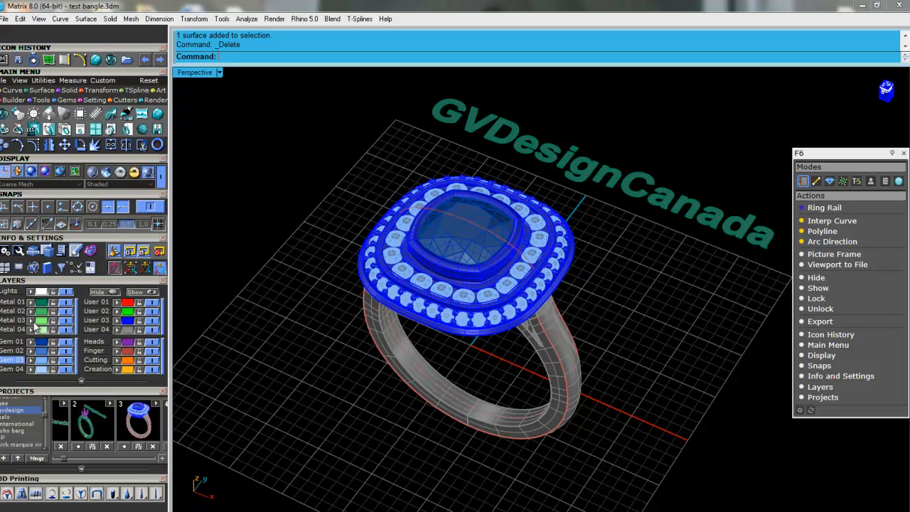
pyautogui.moveTo(384, 368)
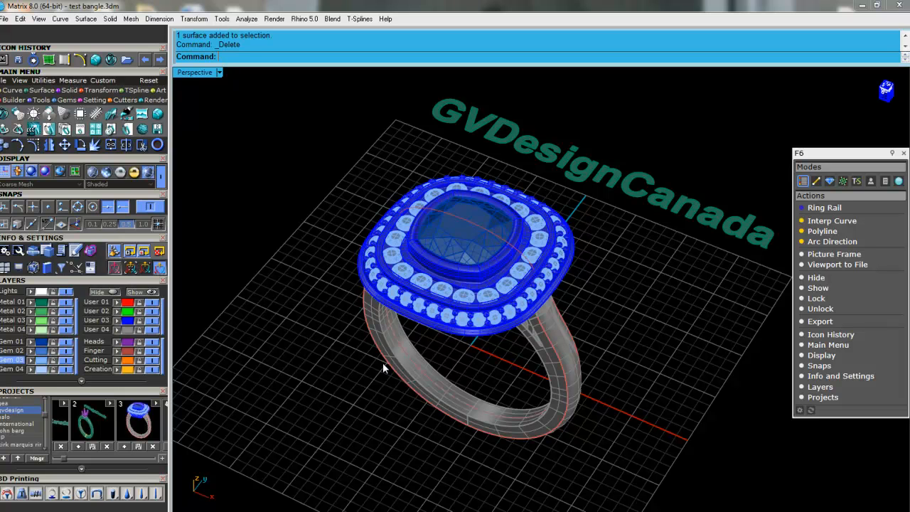
pyautogui.moveTo(221, 84)
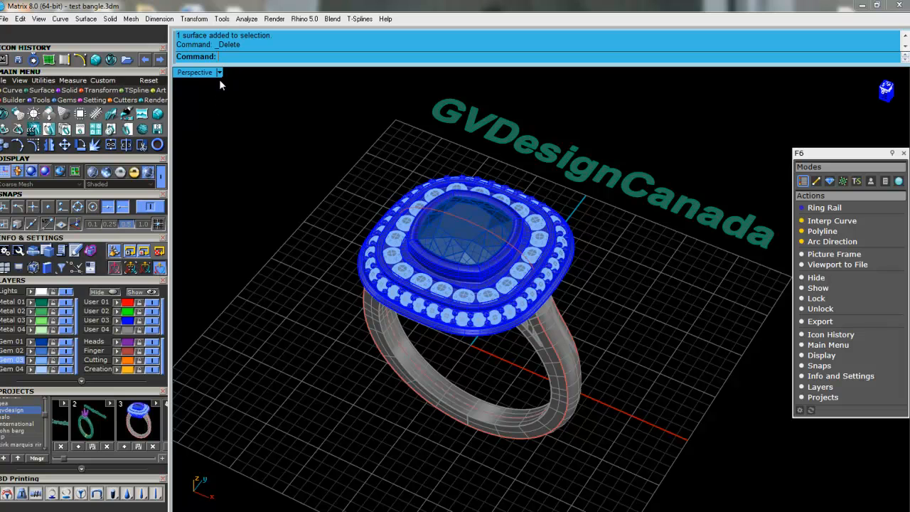
pyautogui.click(220, 72)
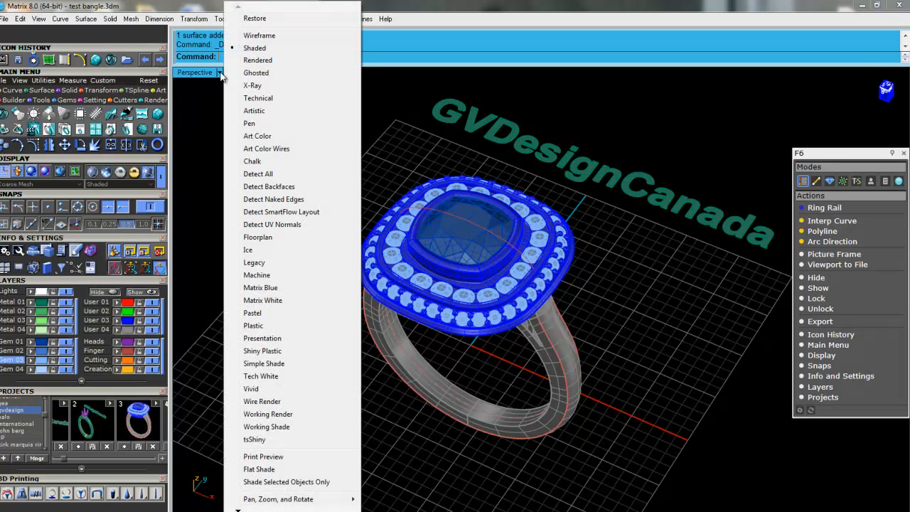
pyautogui.moveTo(253, 313)
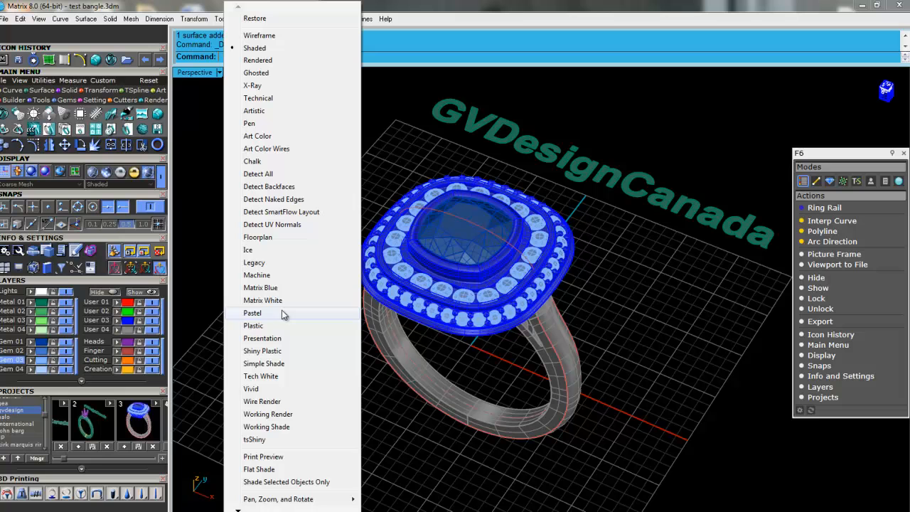
pyautogui.moveTo(278, 389)
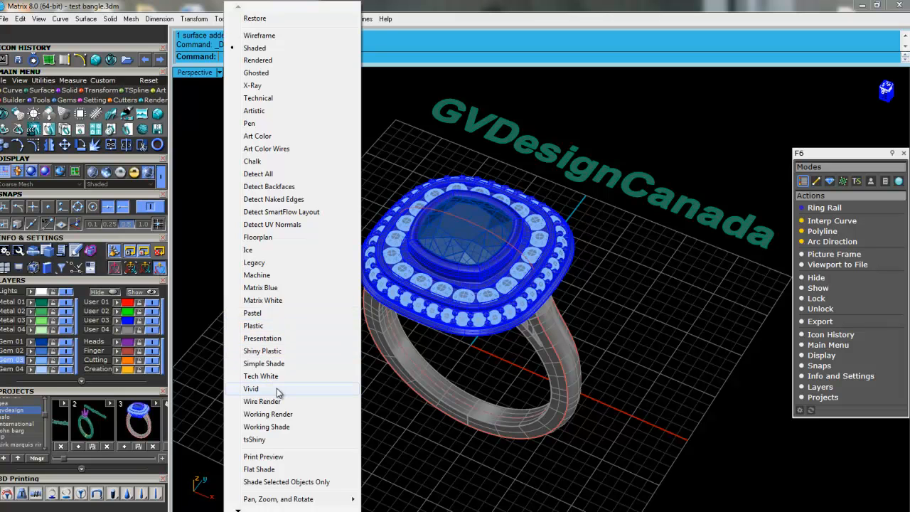
pyautogui.moveTo(280, 338)
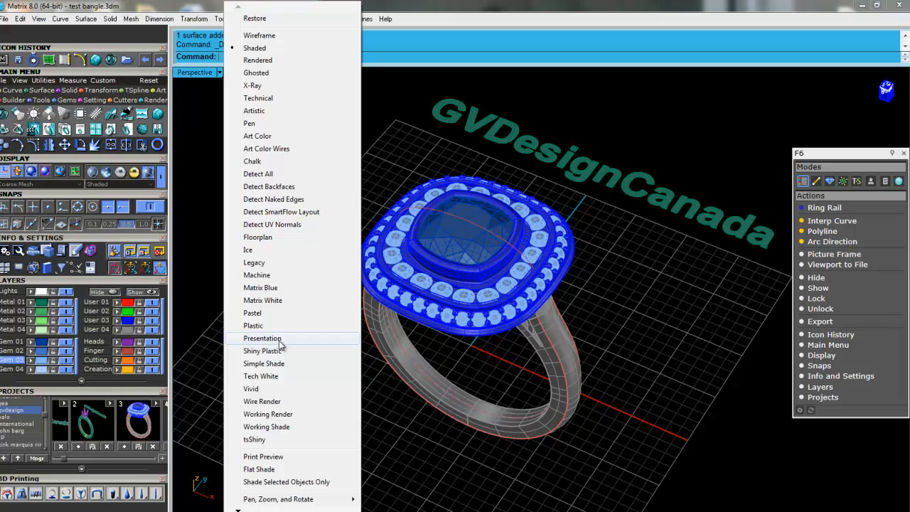
pyautogui.moveTo(280, 345)
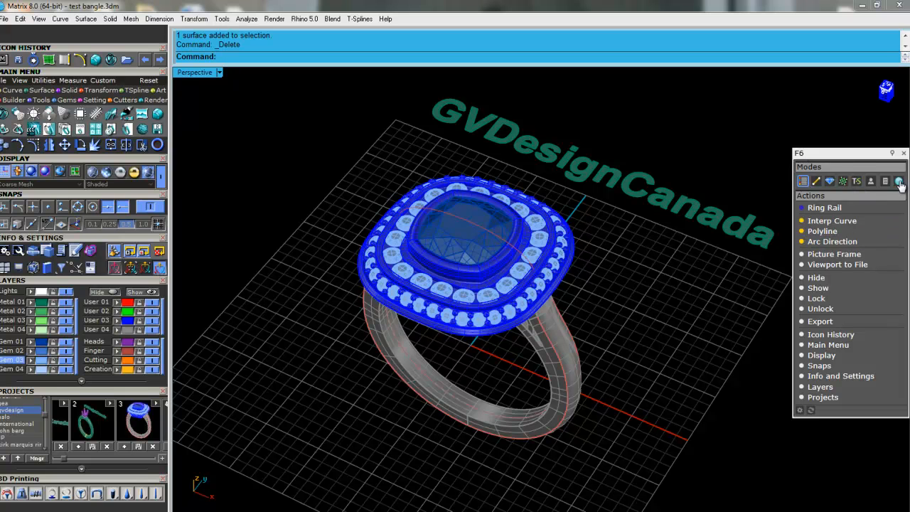
pyautogui.moveTo(899, 183)
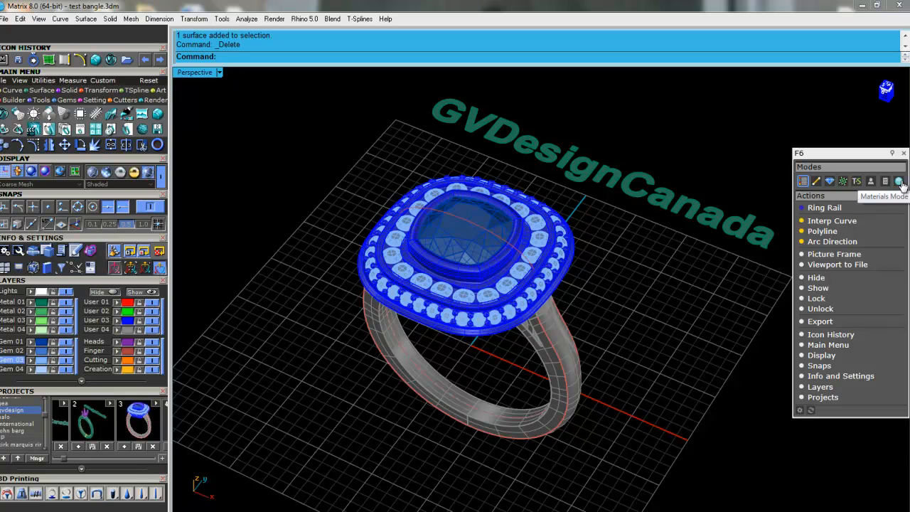
# Assign gold to the ring shank and white metal to the halo.
pyautogui.click(899, 181)
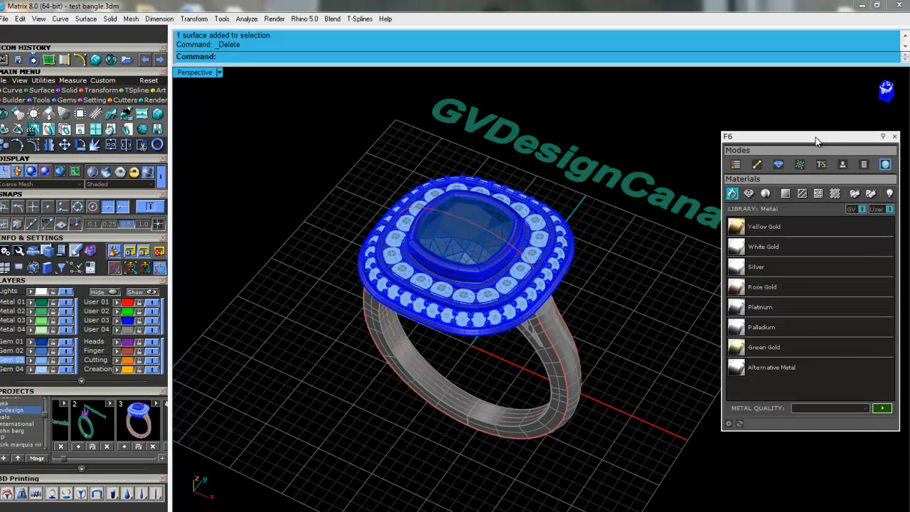
pyautogui.click(765, 226)
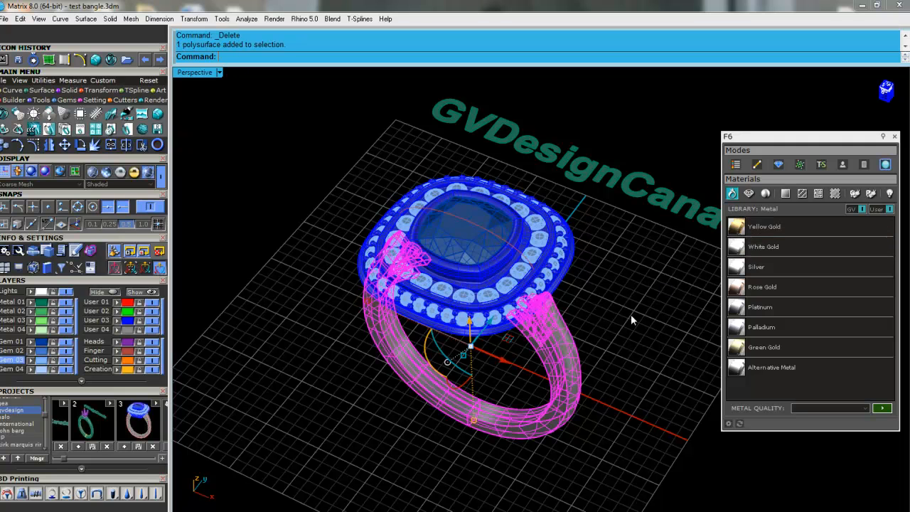
pyautogui.click(764, 226)
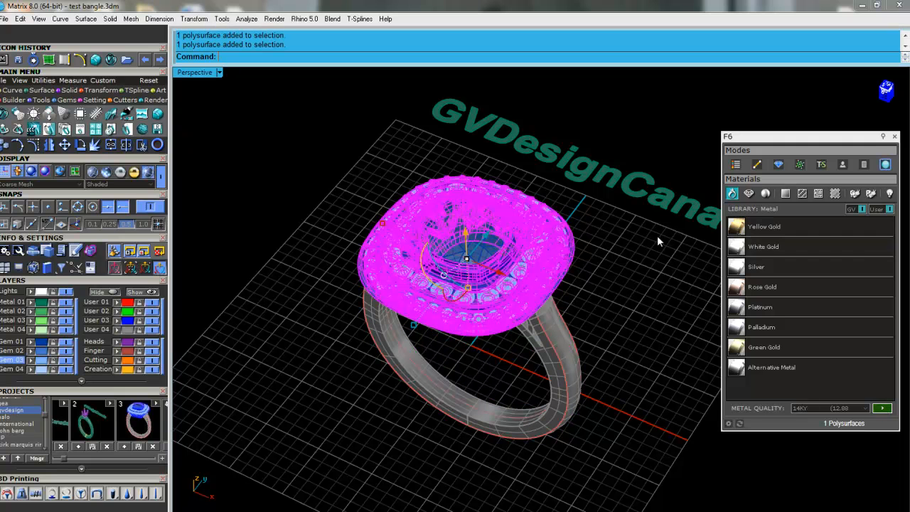
pyautogui.click(764, 246)
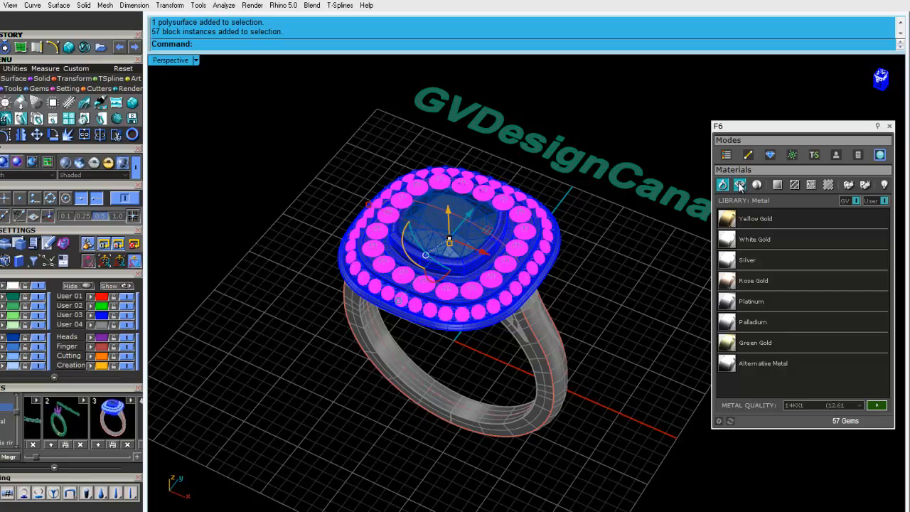
# Give the 57 accent stones Diamond Yellow Intense Pure and browse gems for the center stone.
pyautogui.click(740, 185)
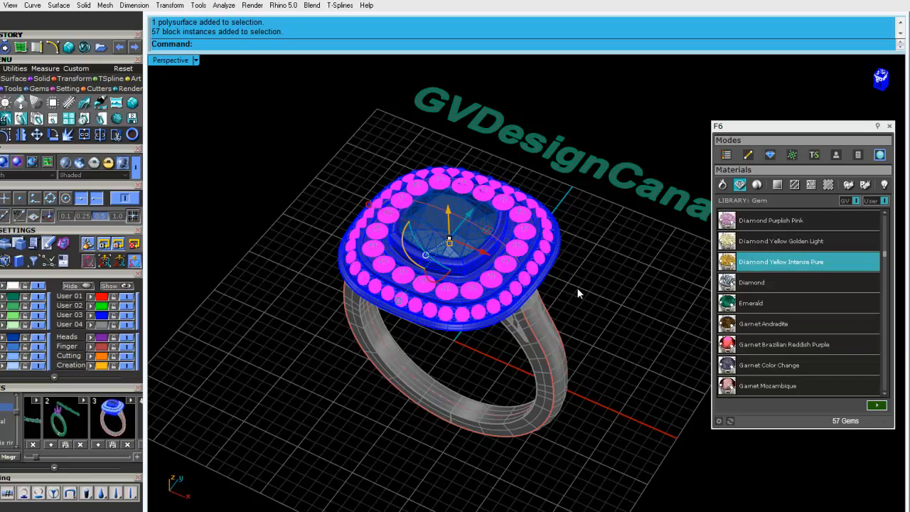
pyautogui.click(722, 185)
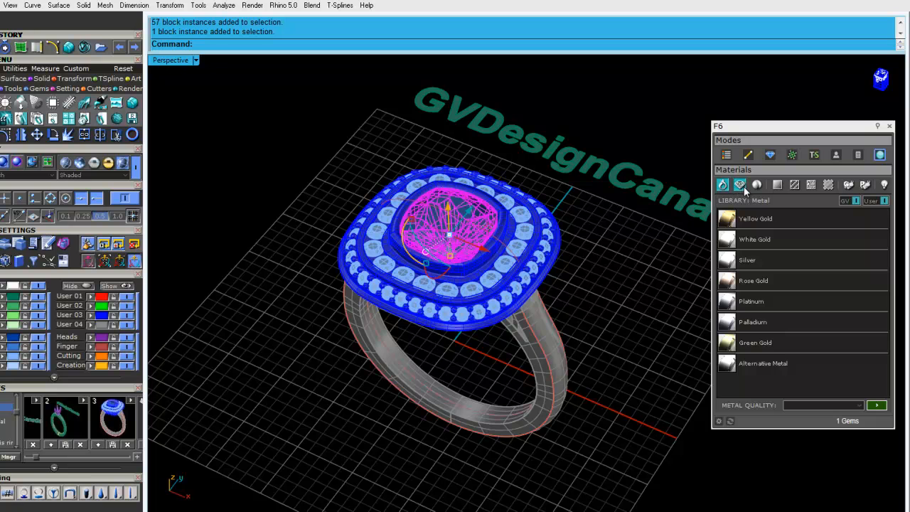
pyautogui.click(740, 184)
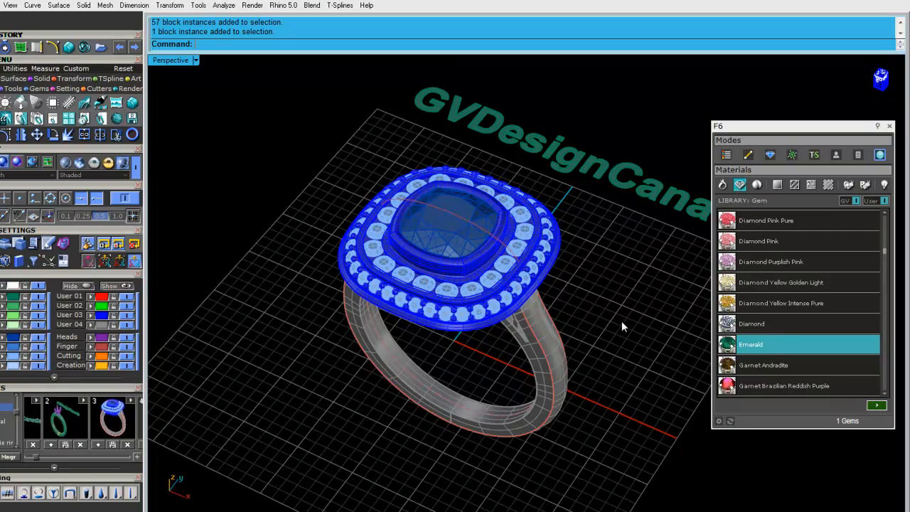
pyautogui.click(197, 60)
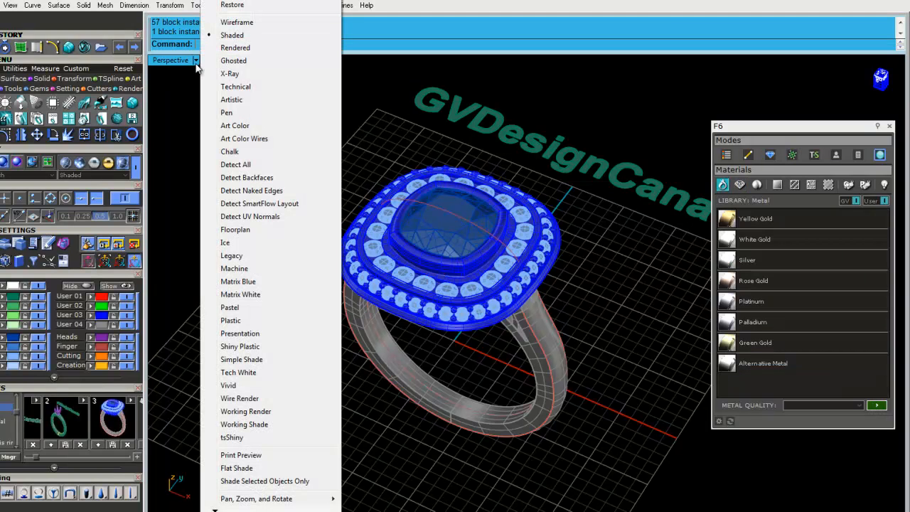
# Switch the Perspective view to Presentation mode to review the materials on the ring.
pyautogui.click(240, 334)
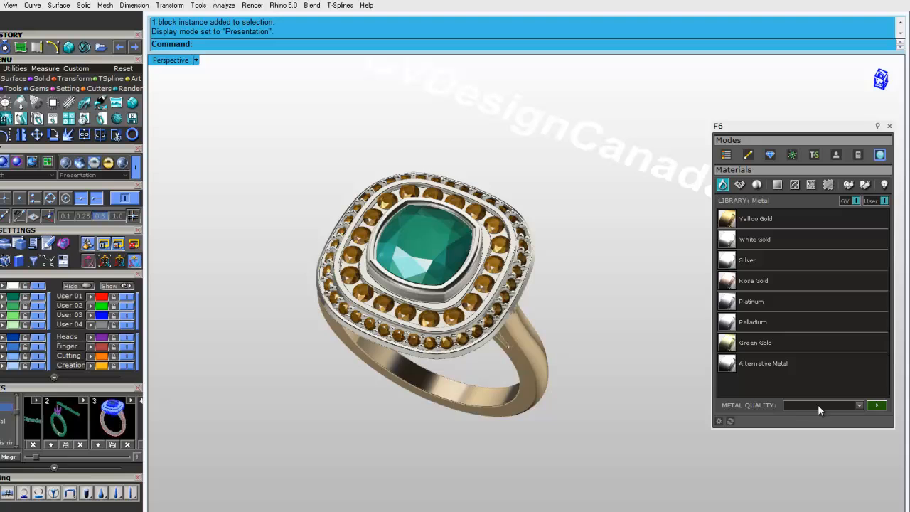
pyautogui.click(764, 363)
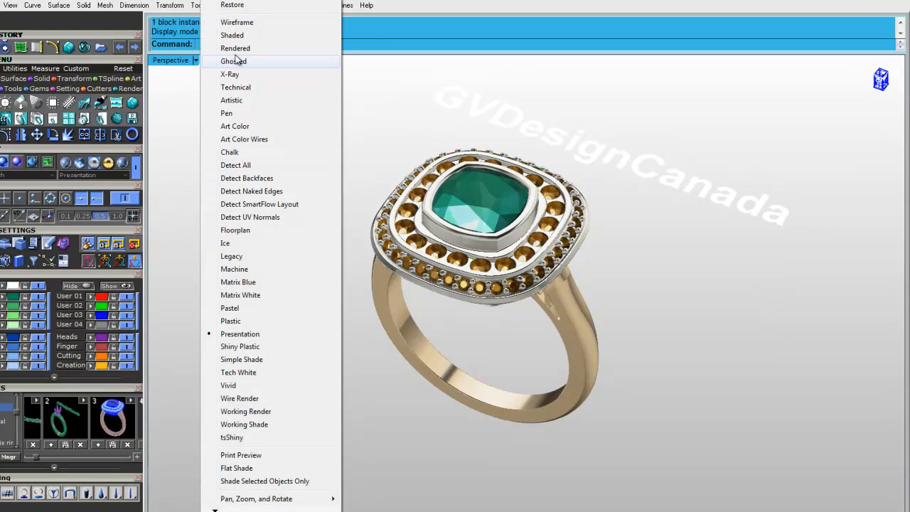
# Return the Perspective viewport to Shaded display.
pyautogui.click(232, 35)
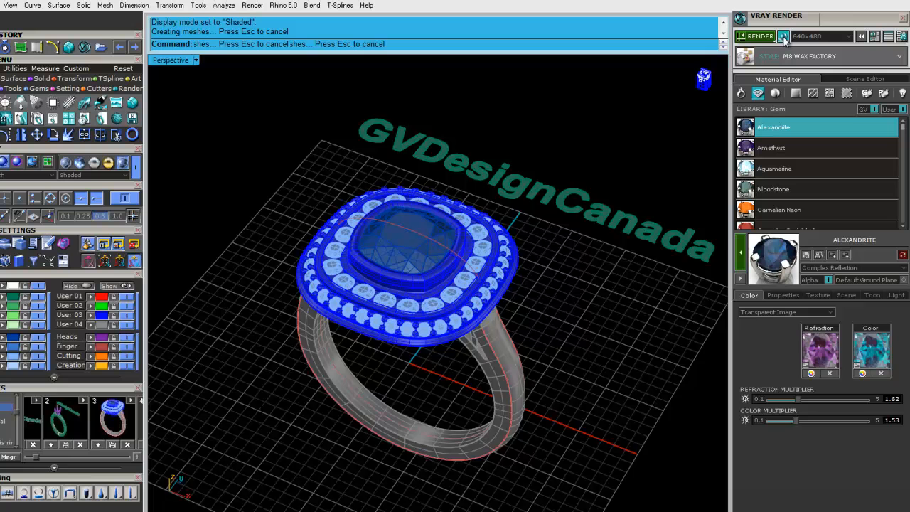
# Select the shank and assign Yellow Gold from the V-Ray Metal library.
pyautogui.moveTo(427, 284); pyautogui.dragTo(613, 299)
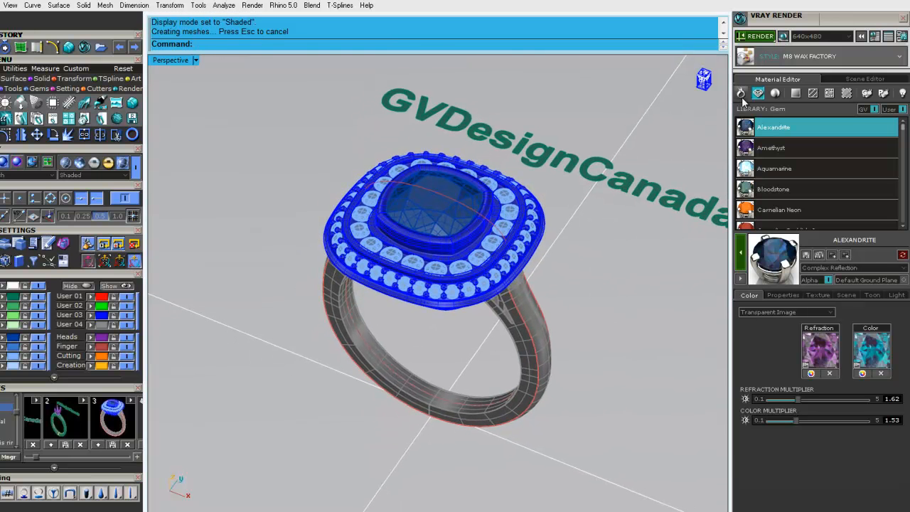
pyautogui.click(741, 93)
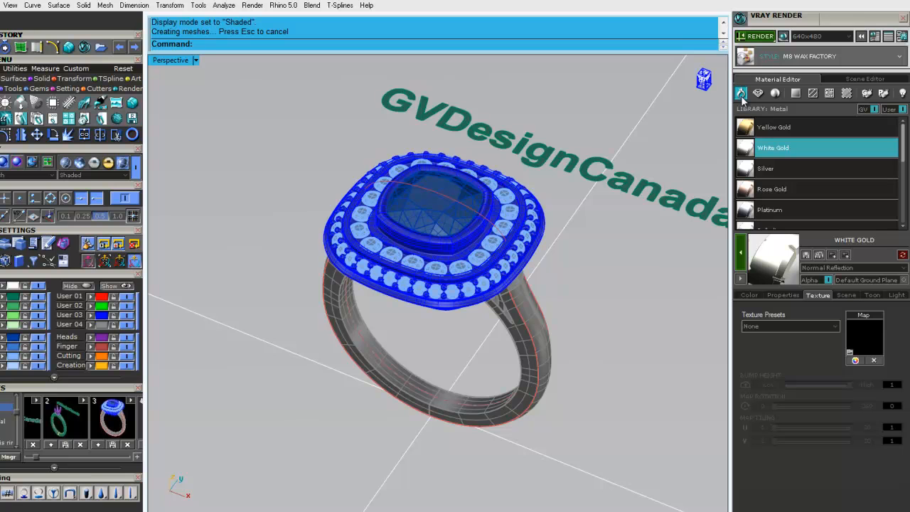
pyautogui.moveTo(548, 386)
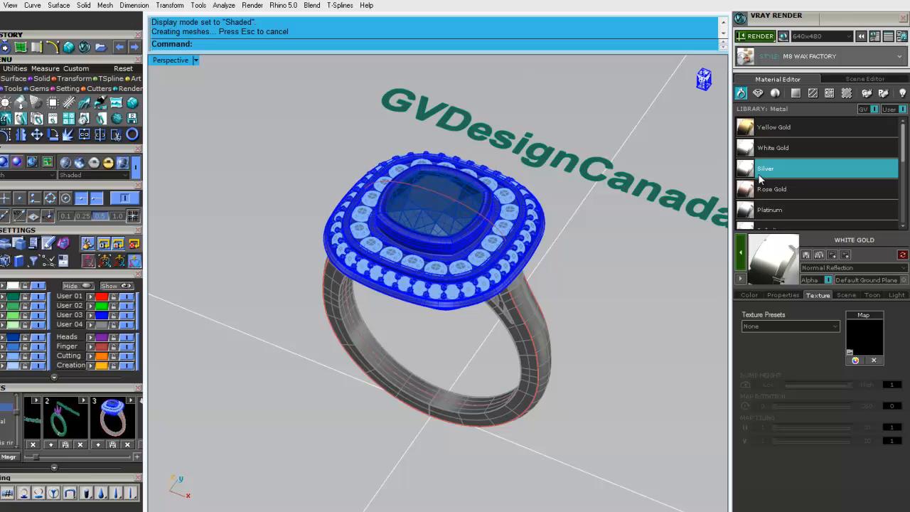
pyautogui.click(773, 147)
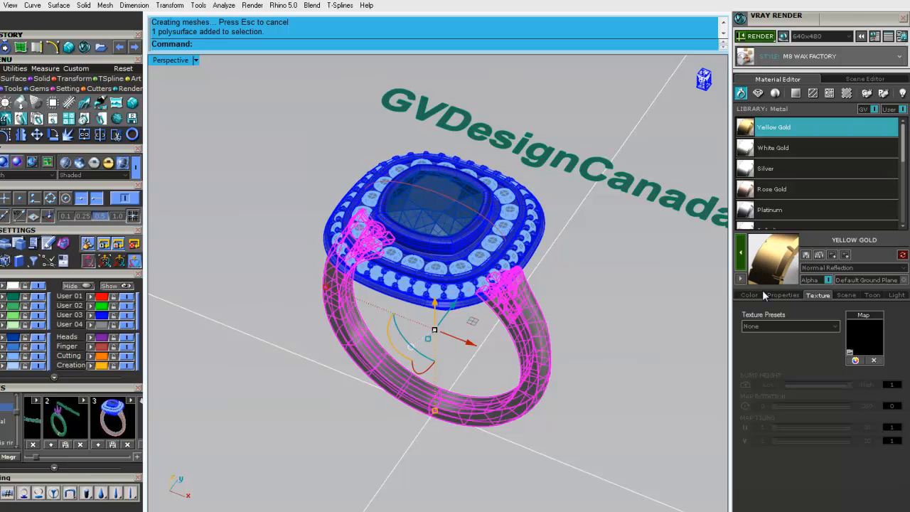
# Modify the shank's Yellow Gold with a deeper 14KY colour swatch.
pyautogui.click(749, 295)
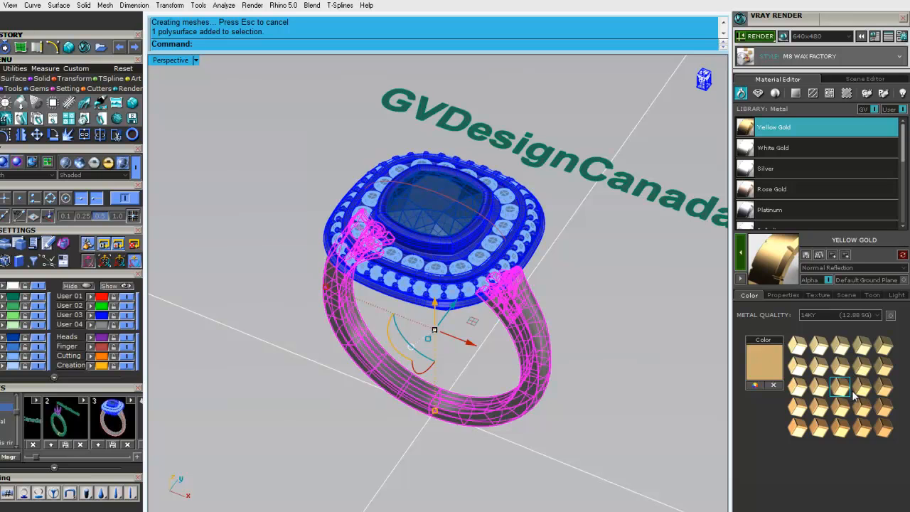
pyautogui.moveTo(782, 272)
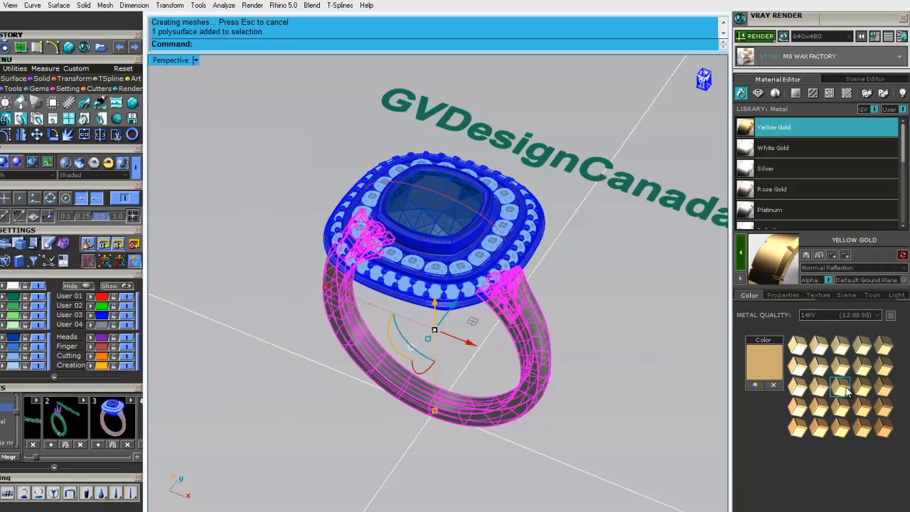
pyautogui.click(861, 427)
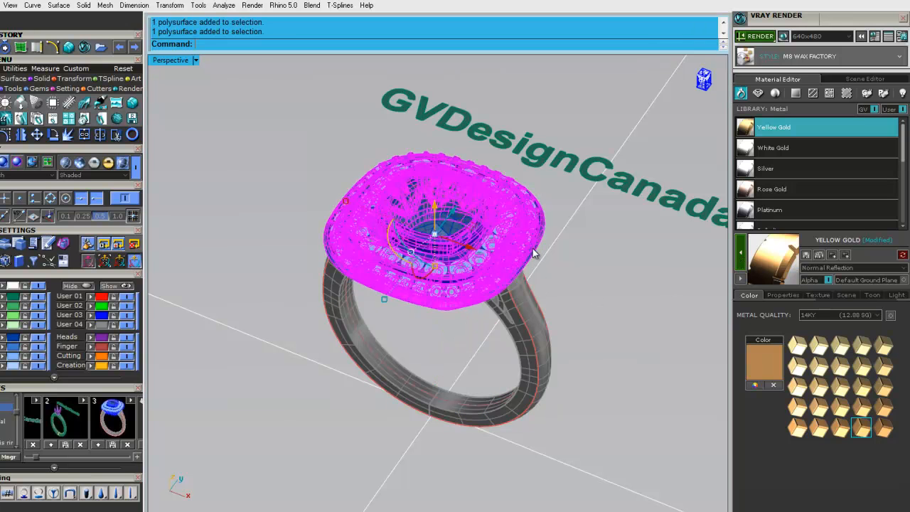
# Assign White Gold to the halo head and check its texture and 14KW1 colour options.
pyautogui.click(774, 147)
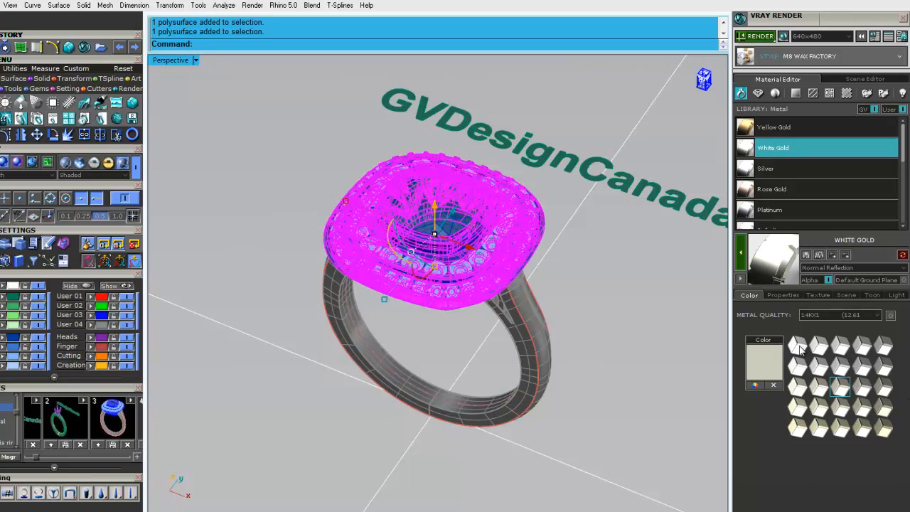
pyautogui.moveTo(842, 408)
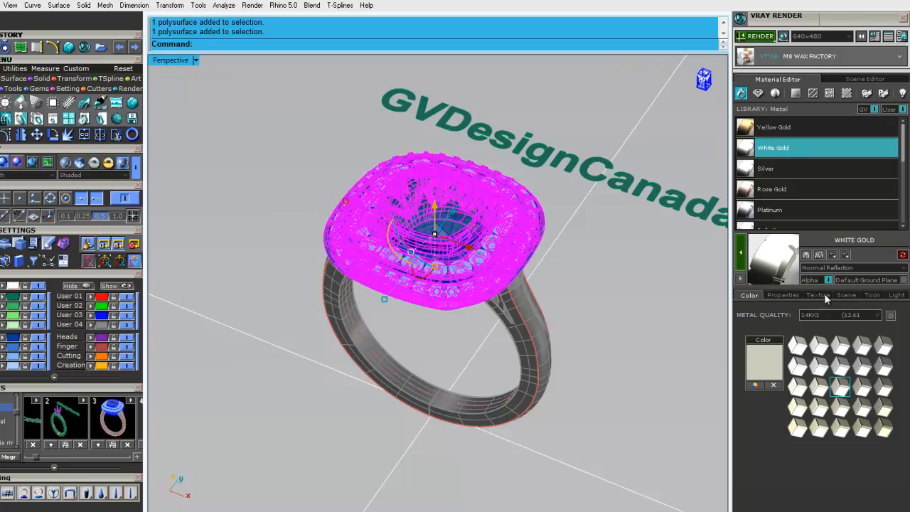
pyautogui.click(818, 294)
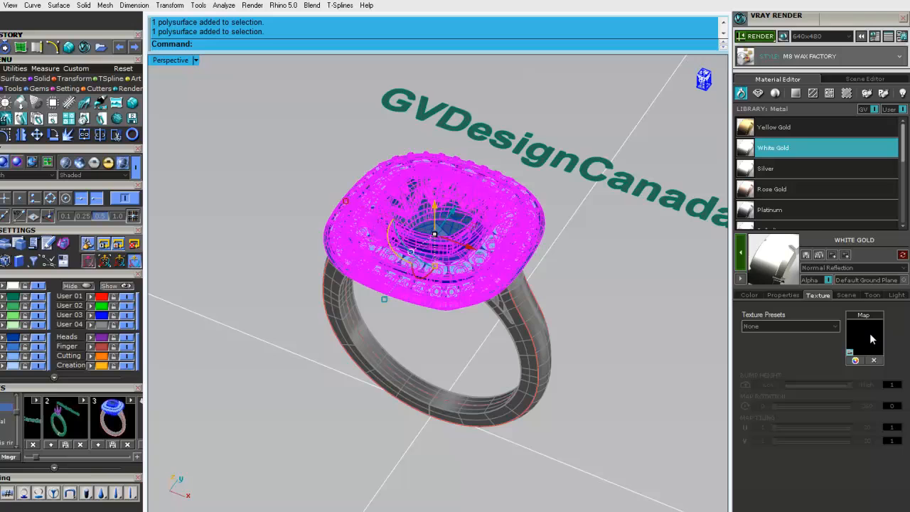
pyautogui.click(749, 295)
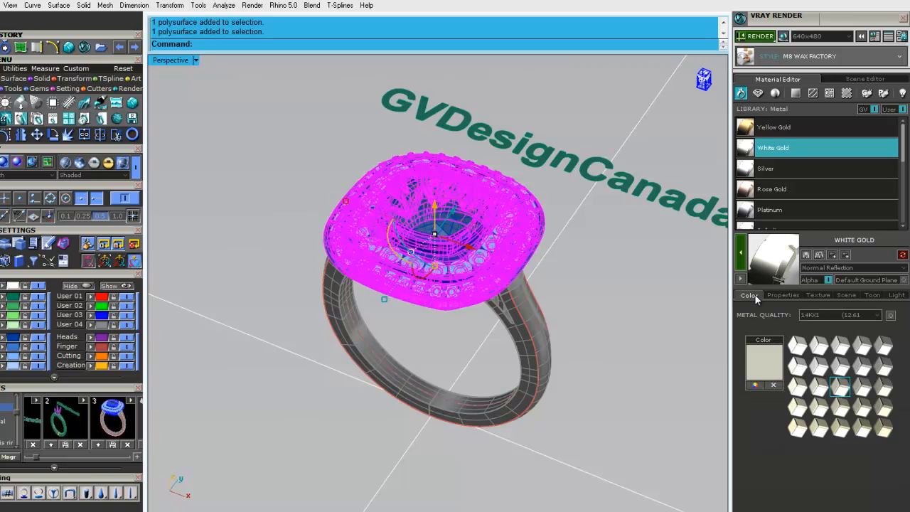
pyautogui.moveTo(759, 283)
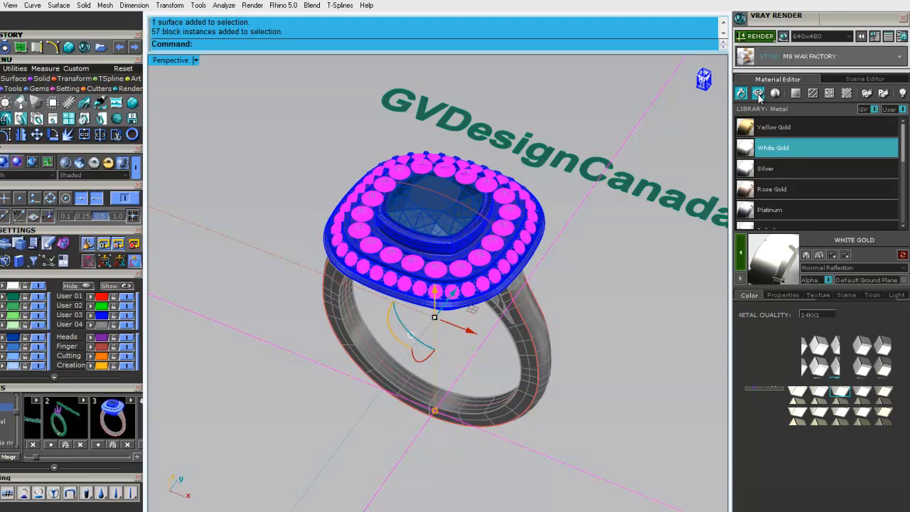
# Apply Diamond from the Gem library to the 57 halo stones and inspect its refraction map.
pyautogui.click(757, 93)
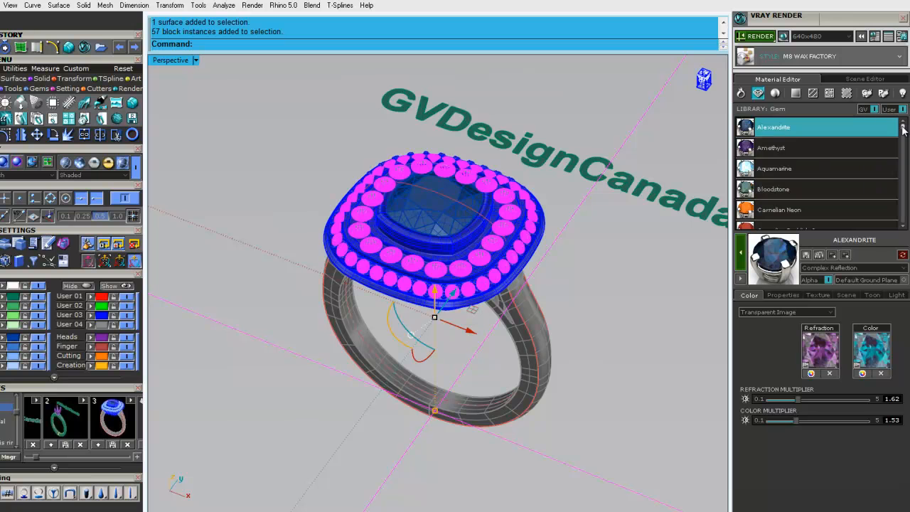
pyautogui.scroll(-3)
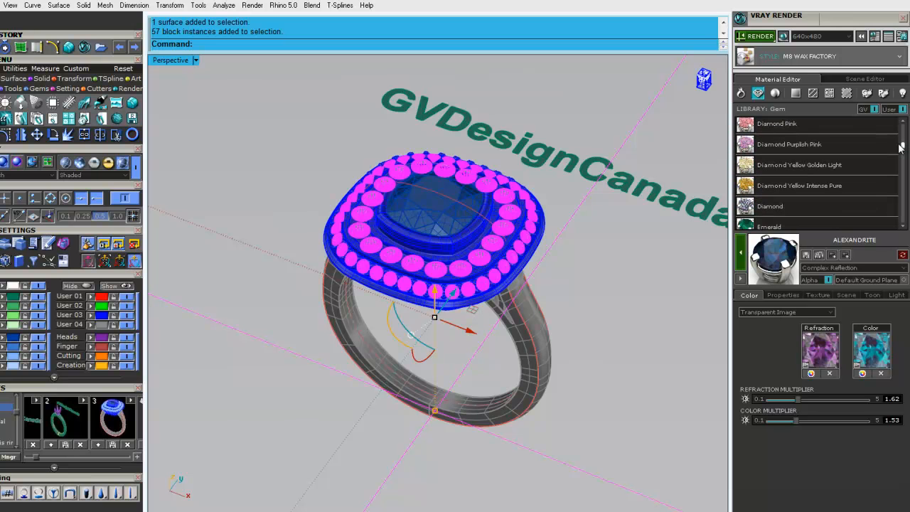
pyautogui.scroll(-3)
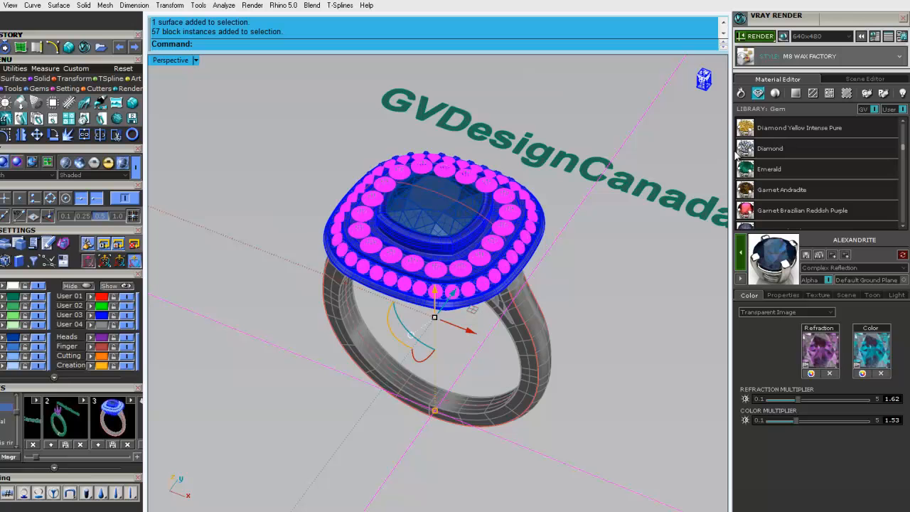
pyautogui.click(770, 148)
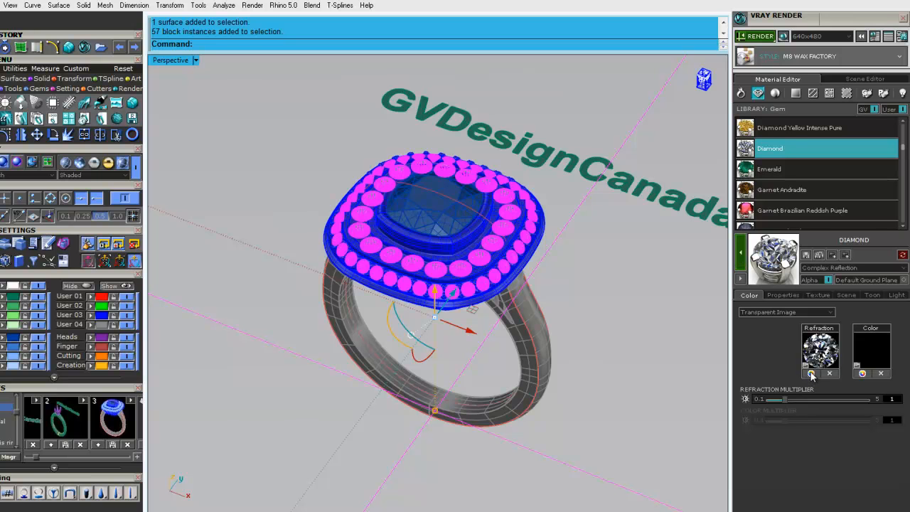
pyautogui.click(812, 375)
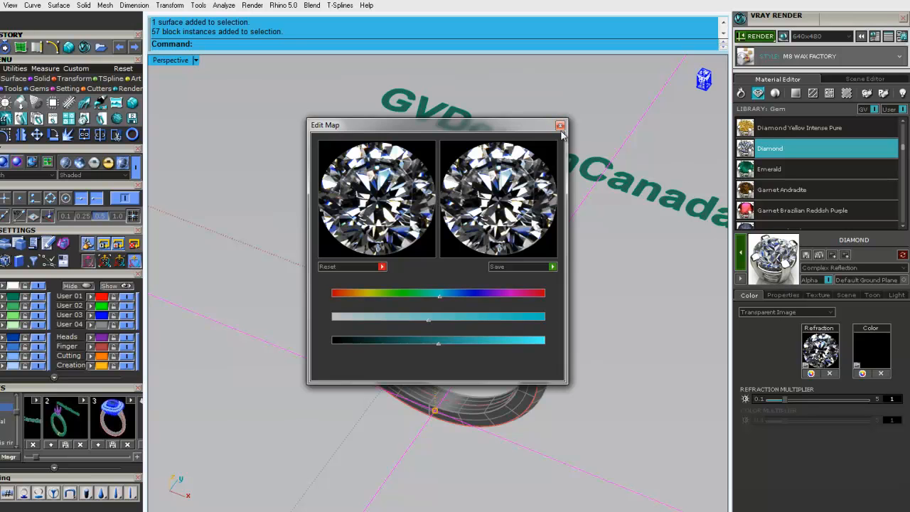
pyautogui.click(561, 126)
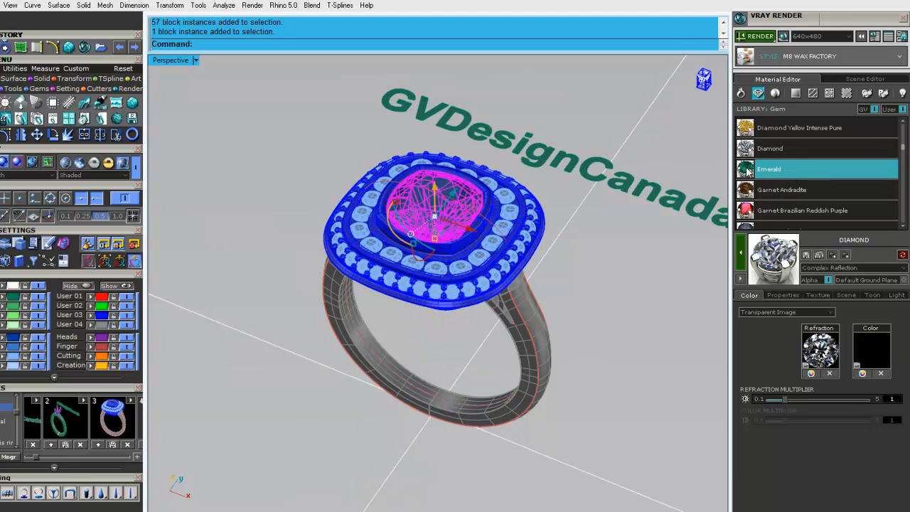
# Apply Garnet Brazilian Reddish Purple to the center stone.
pyautogui.click(802, 209)
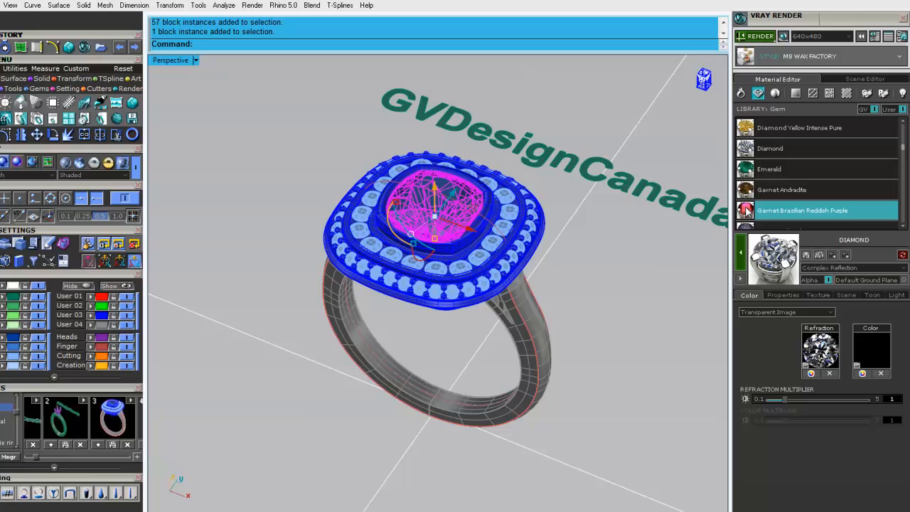
pyautogui.click(802, 210)
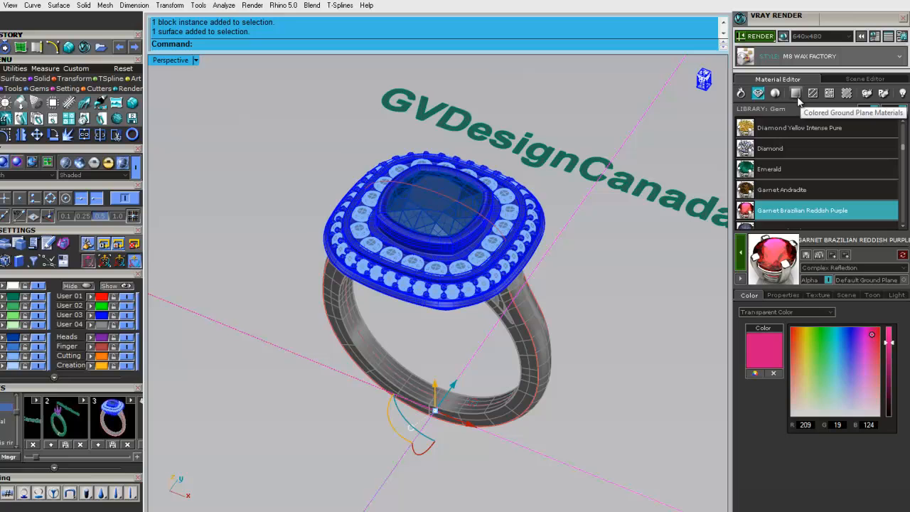
pyautogui.click(829, 93)
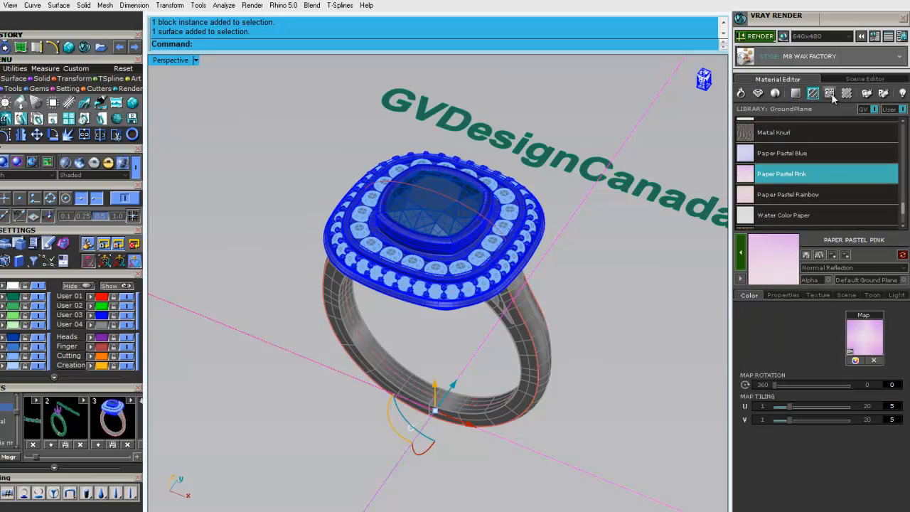
pyautogui.click(846, 93)
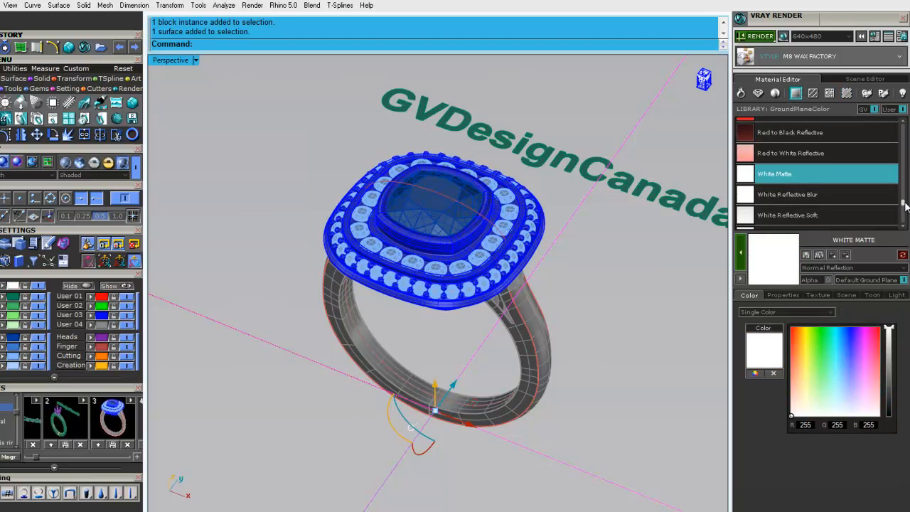
pyautogui.scroll(-3)
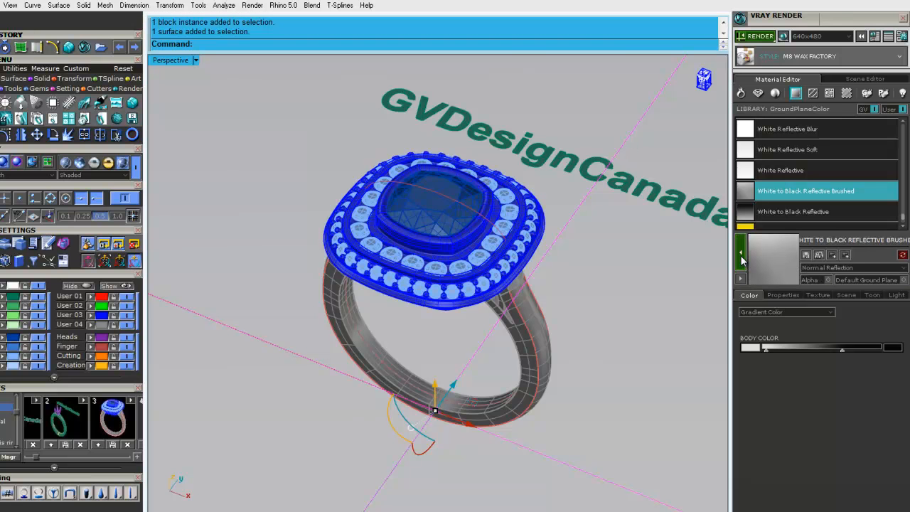
pyautogui.click(781, 170)
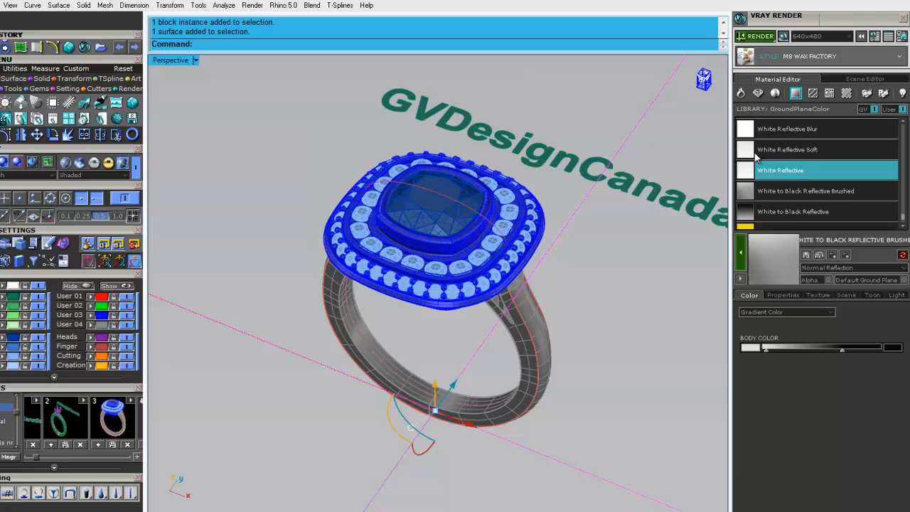
pyautogui.click(806, 191)
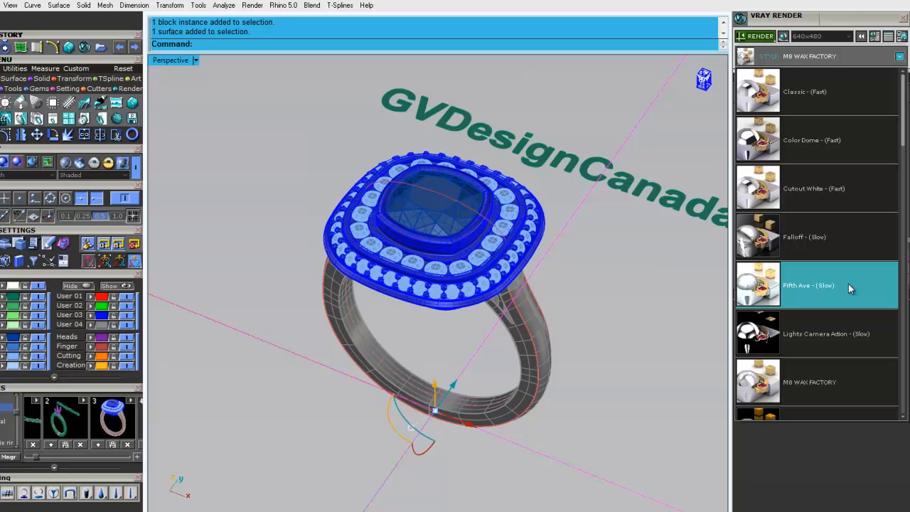
pyautogui.moveTo(822, 295)
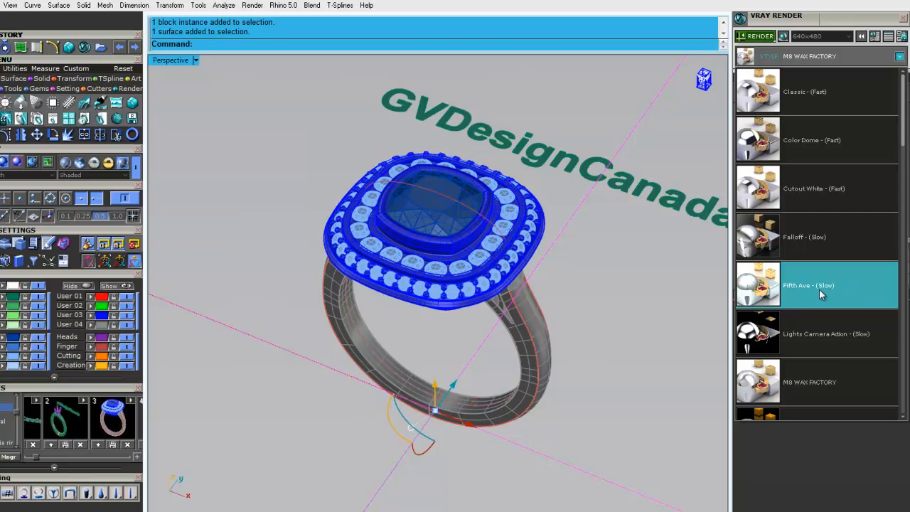
pyautogui.click(817, 382)
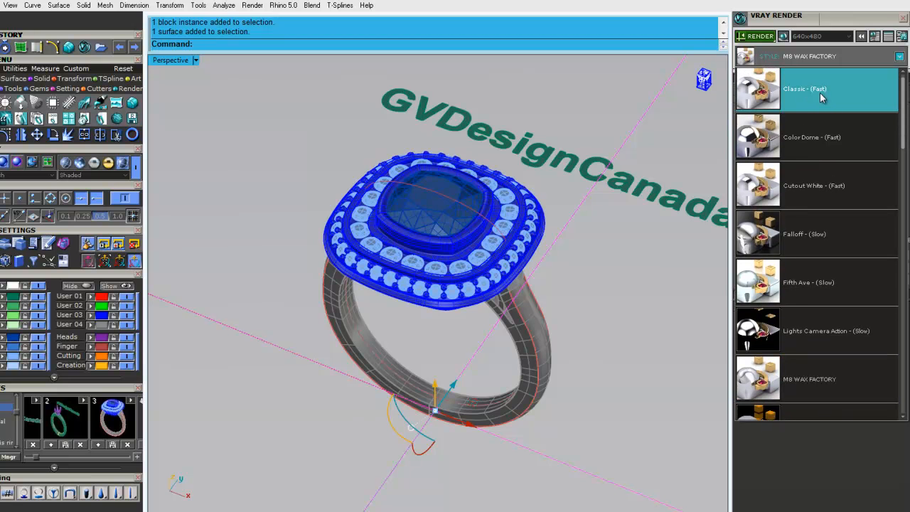
pyautogui.click(811, 136)
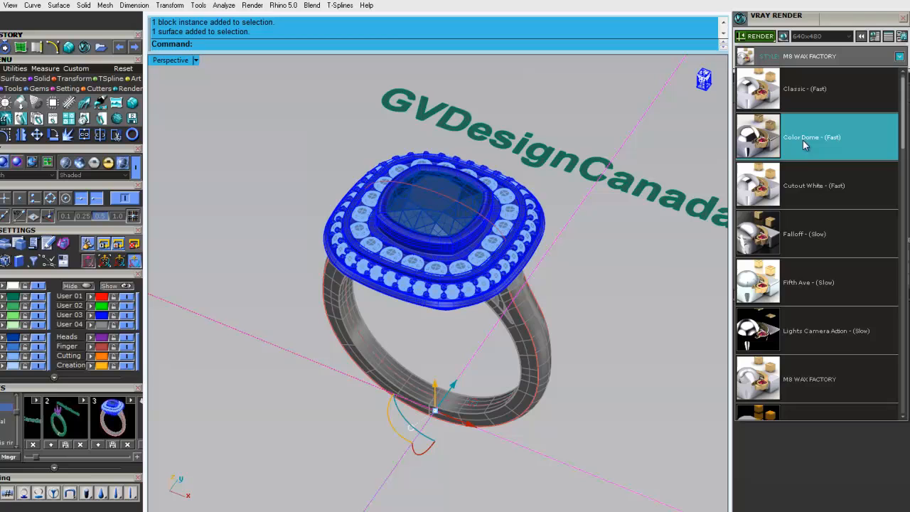
pyautogui.click(816, 379)
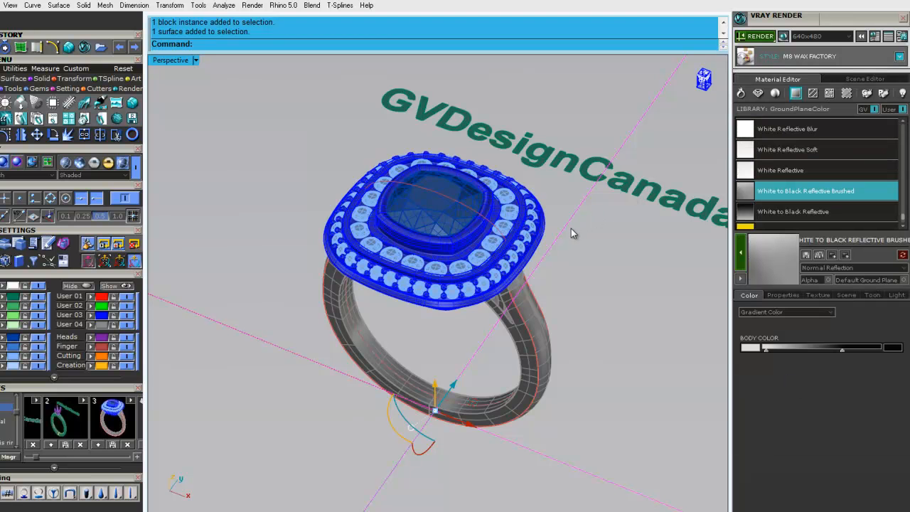
pyautogui.moveTo(598, 218)
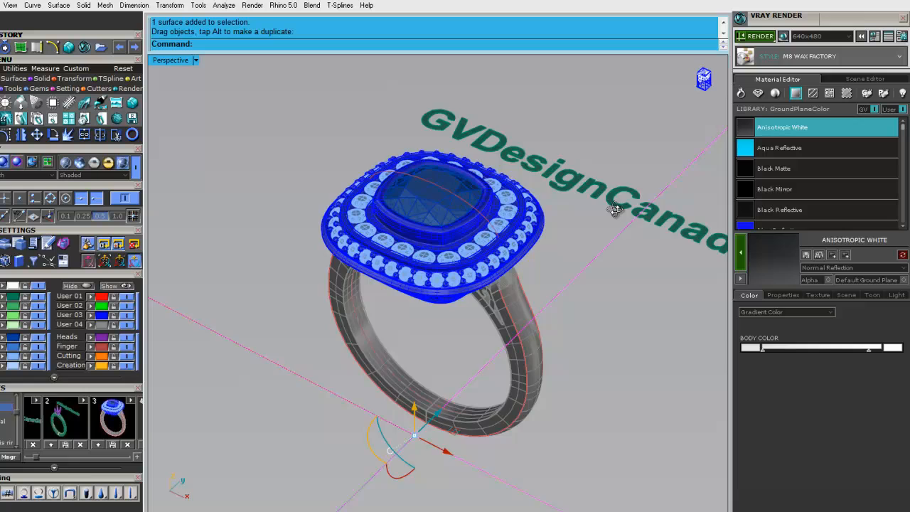
# Orbit the ring to a better angle and render it with V-Ray.
pyautogui.moveTo(615, 210); pyautogui.dragTo(617, 184)
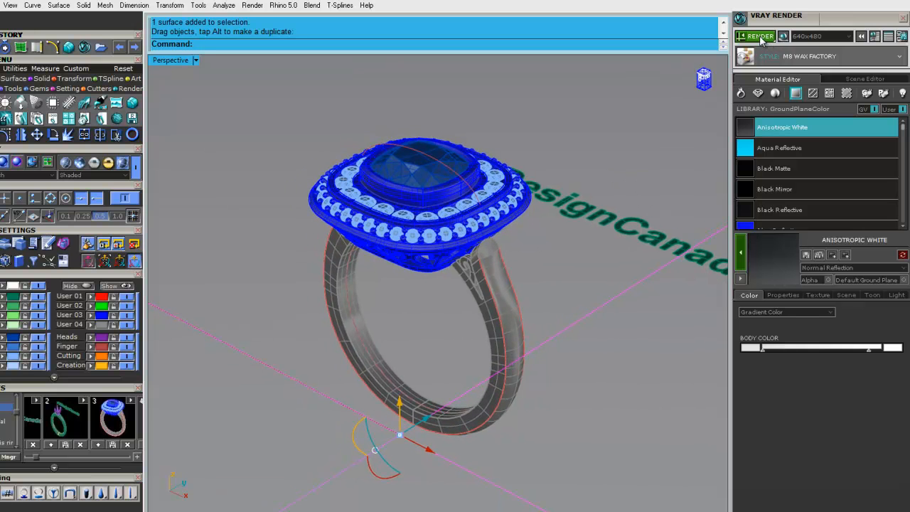
pyautogui.click(757, 36)
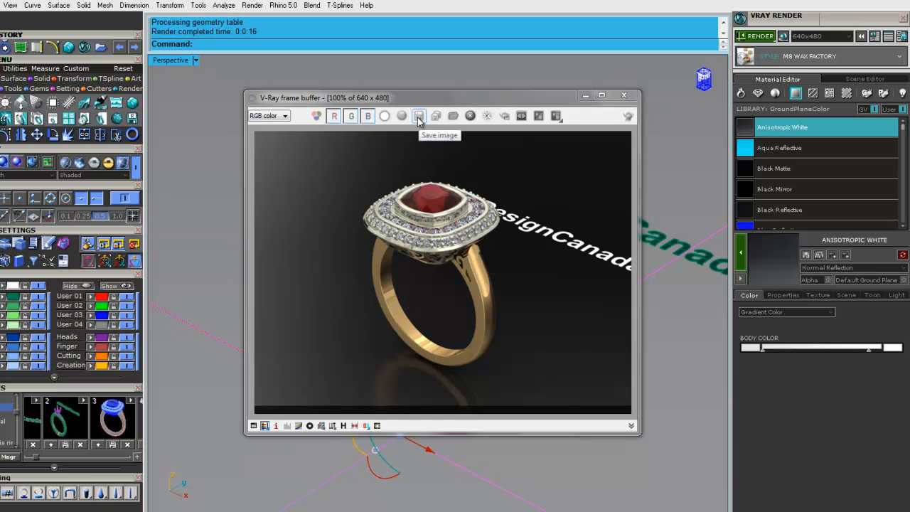
pyautogui.click(419, 116)
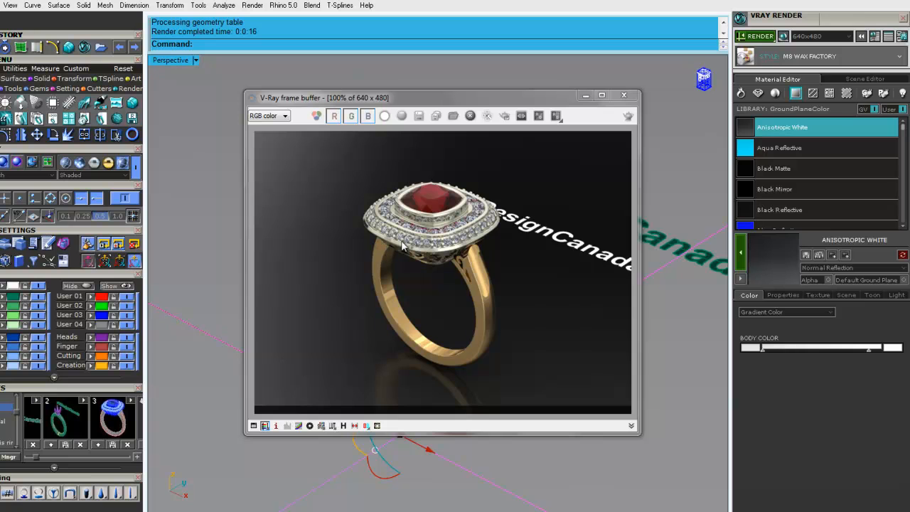
pyautogui.moveTo(469, 268)
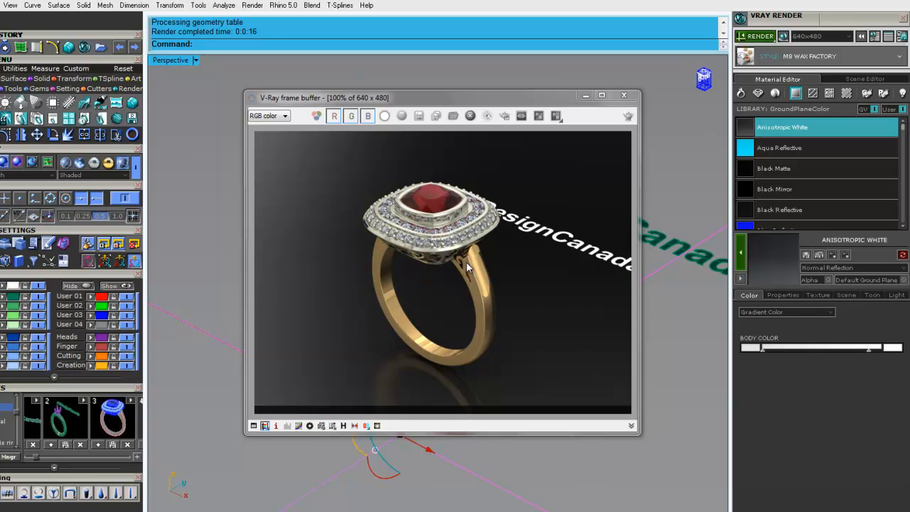
pyautogui.moveTo(453, 235)
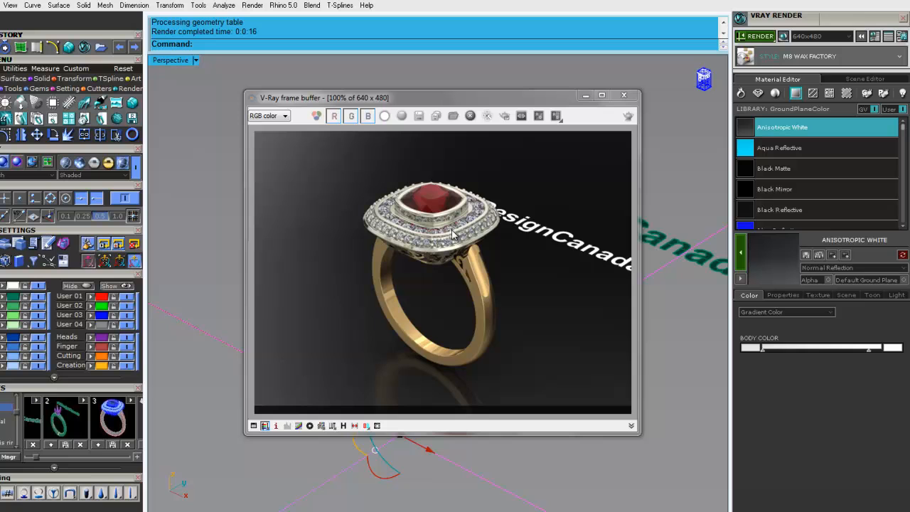
pyautogui.moveTo(466, 244)
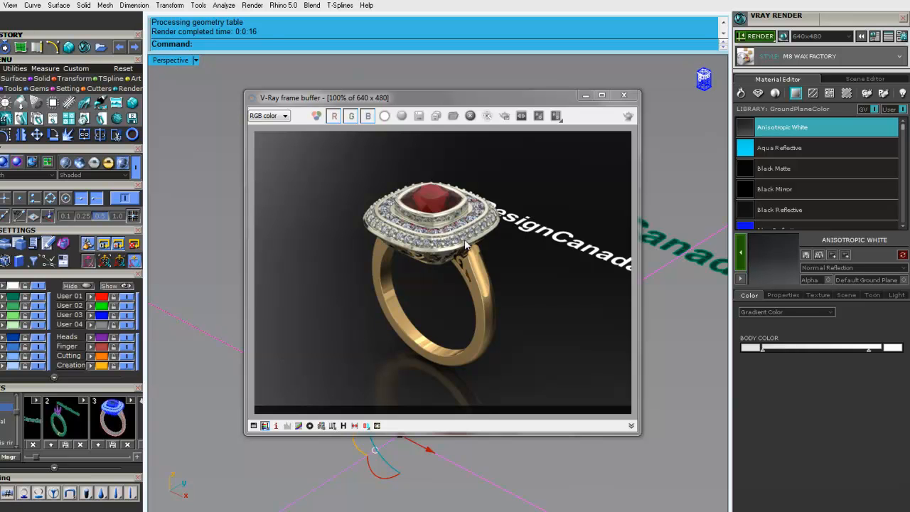
pyautogui.moveTo(441, 252)
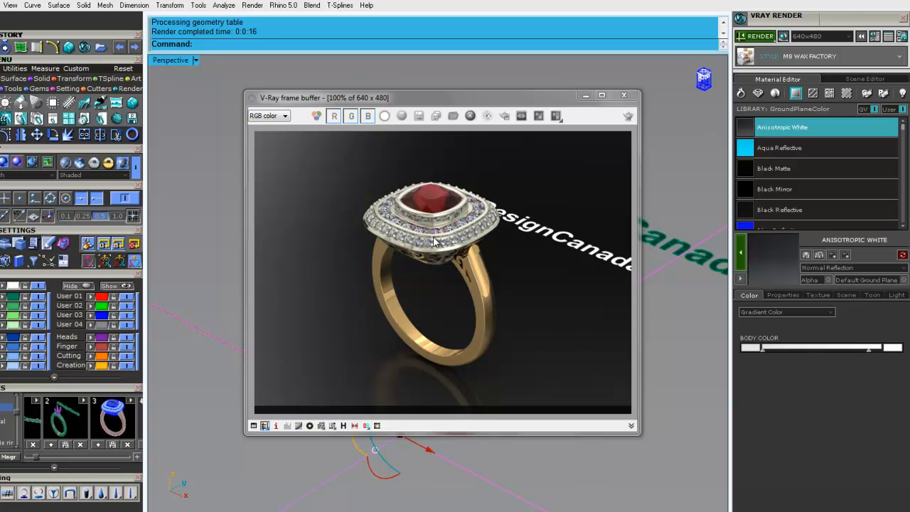
pyautogui.moveTo(424, 208)
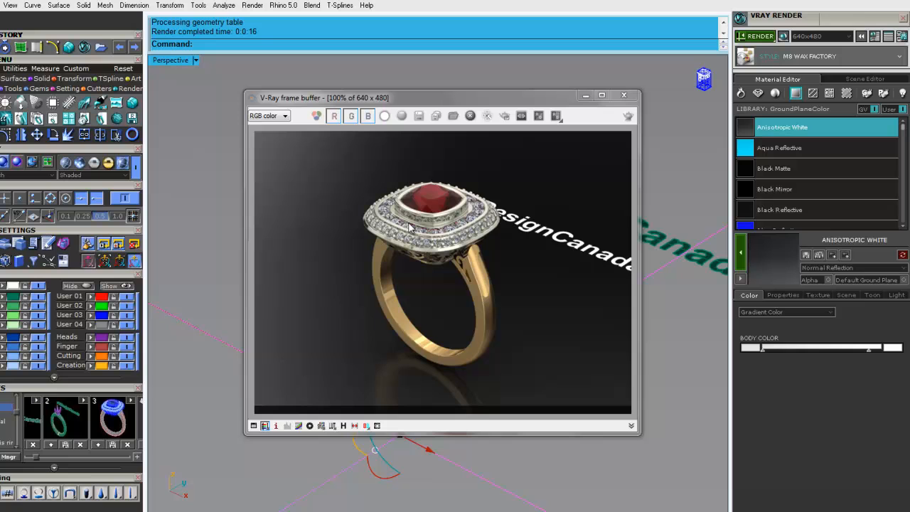
pyautogui.moveTo(494, 187)
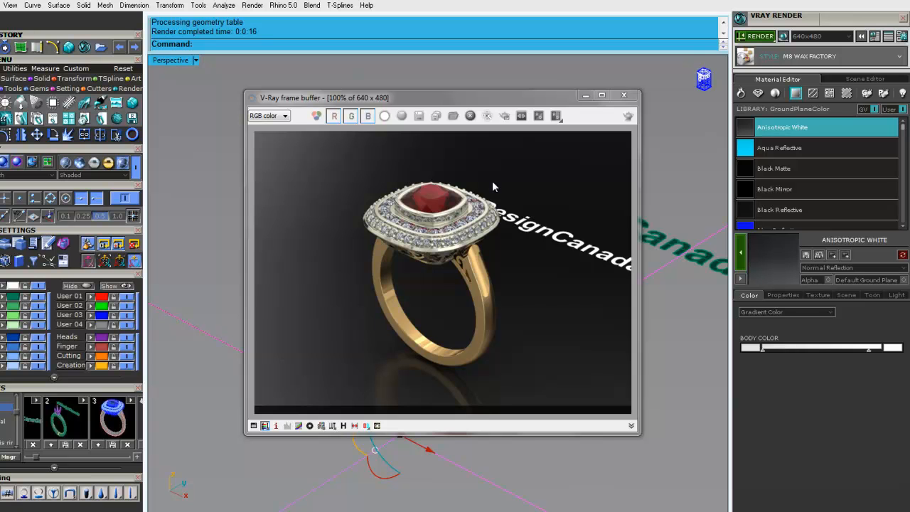
pyautogui.moveTo(367, 6)
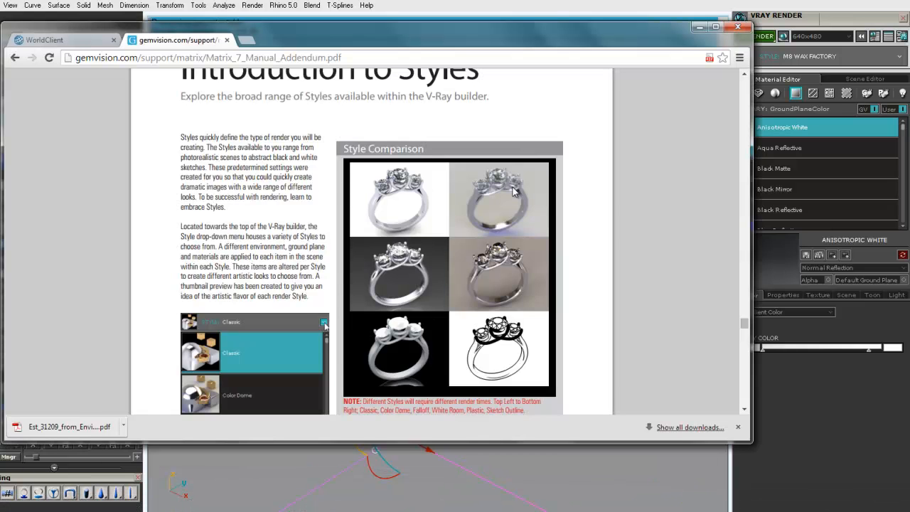
# Scroll the Matrix 7 Manual Addendum PDF from V-Ray Styles down to Metal - Color.
pyautogui.scroll(-3)
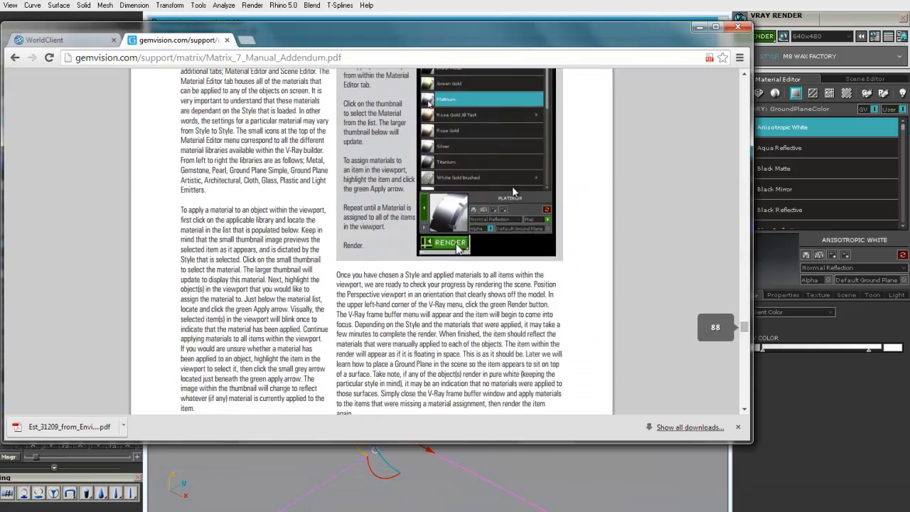
pyautogui.scroll(-3)
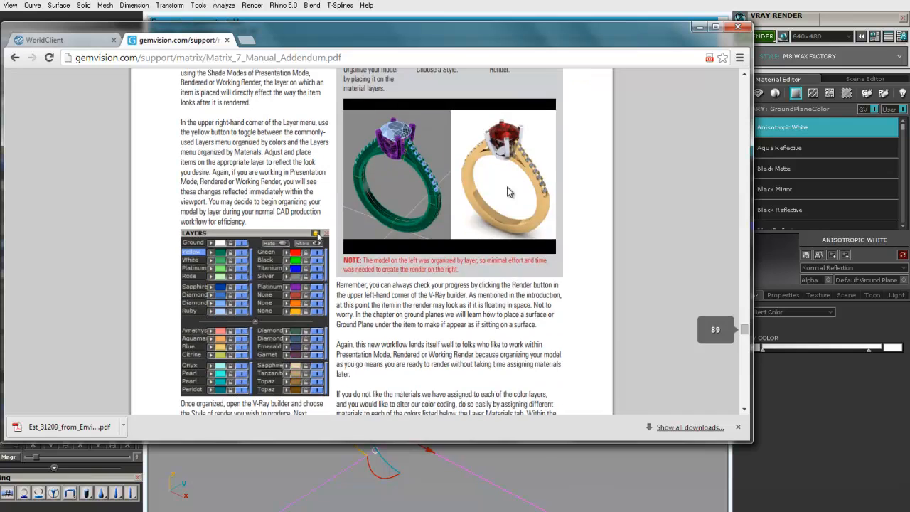
pyautogui.scroll(-3)
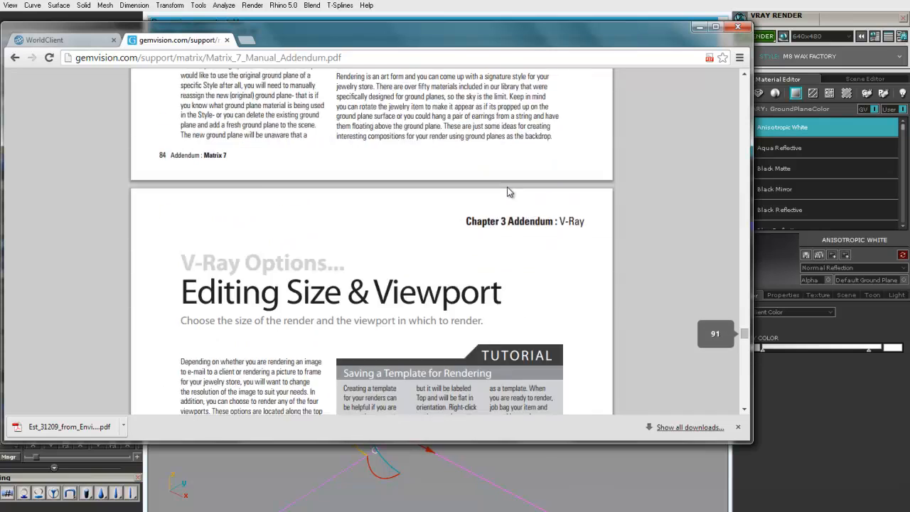
pyautogui.scroll(-3)
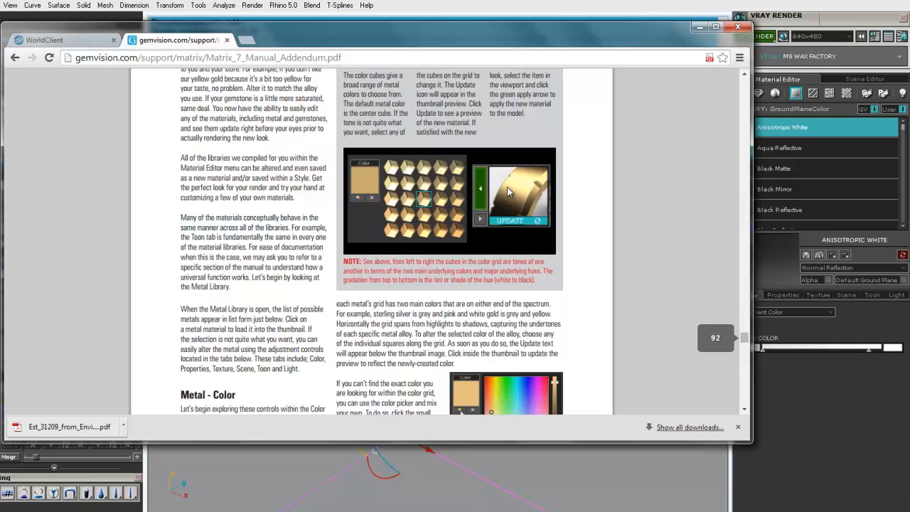